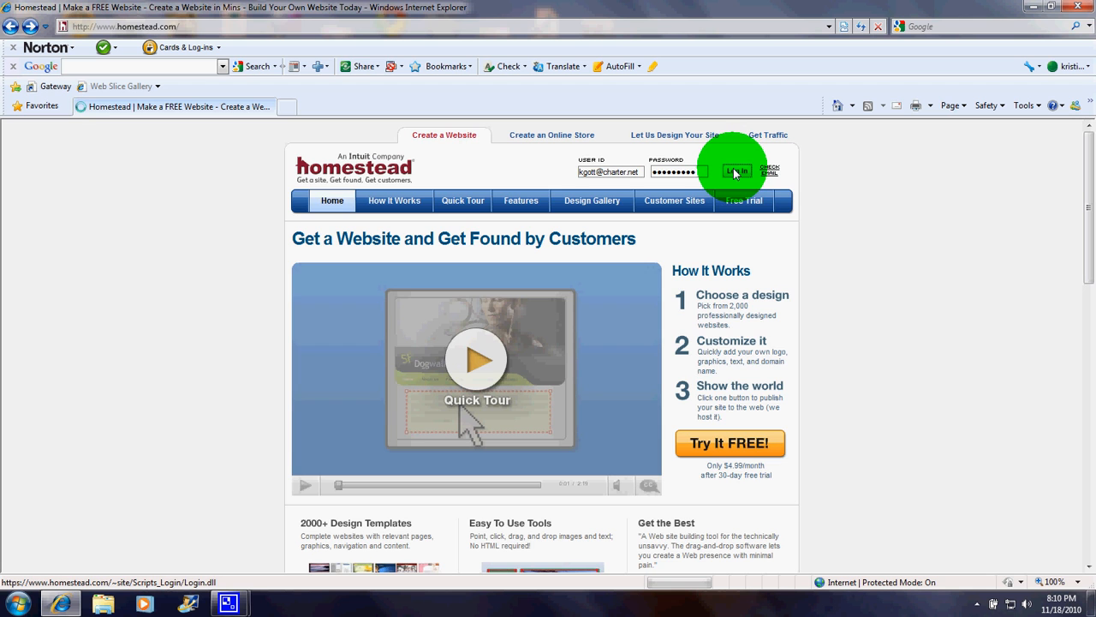
left_click(736, 171)
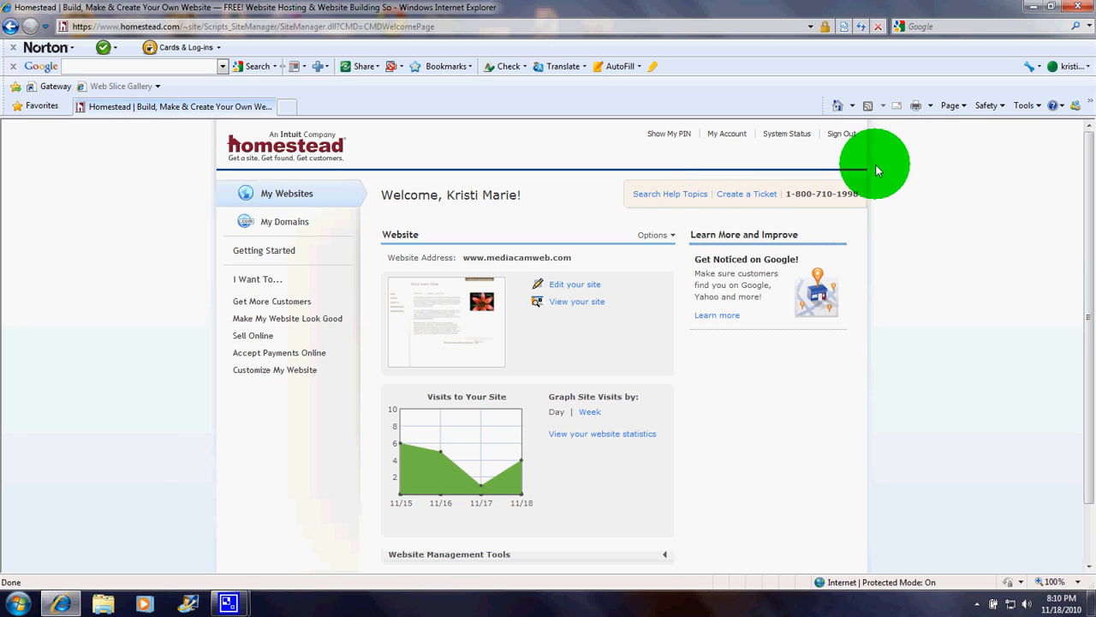
mouse_move(570, 283)
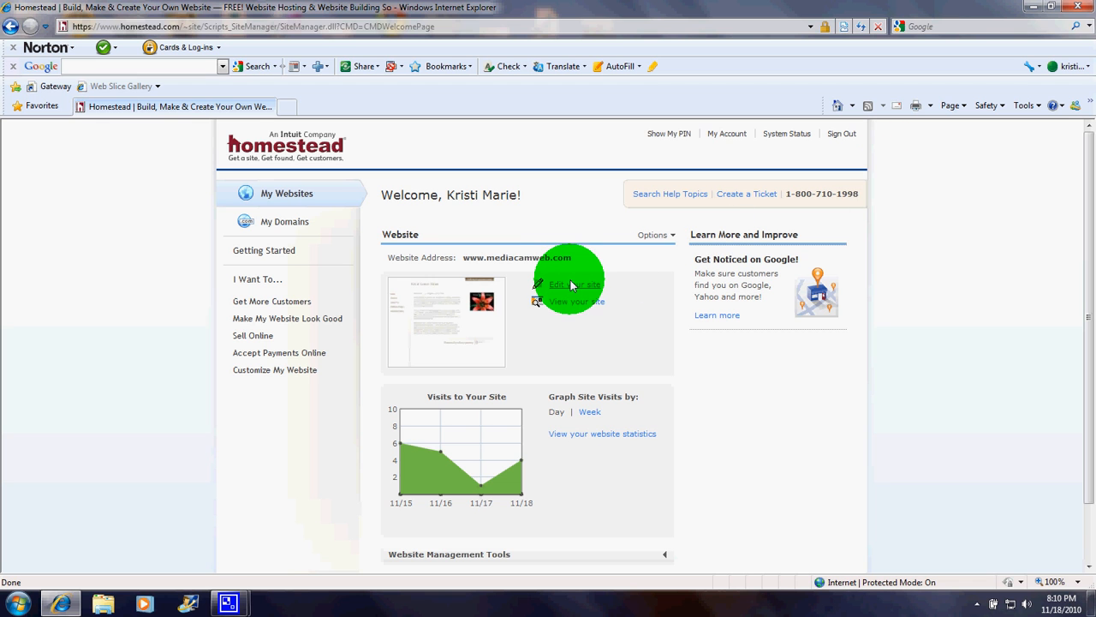
left_click(558, 284)
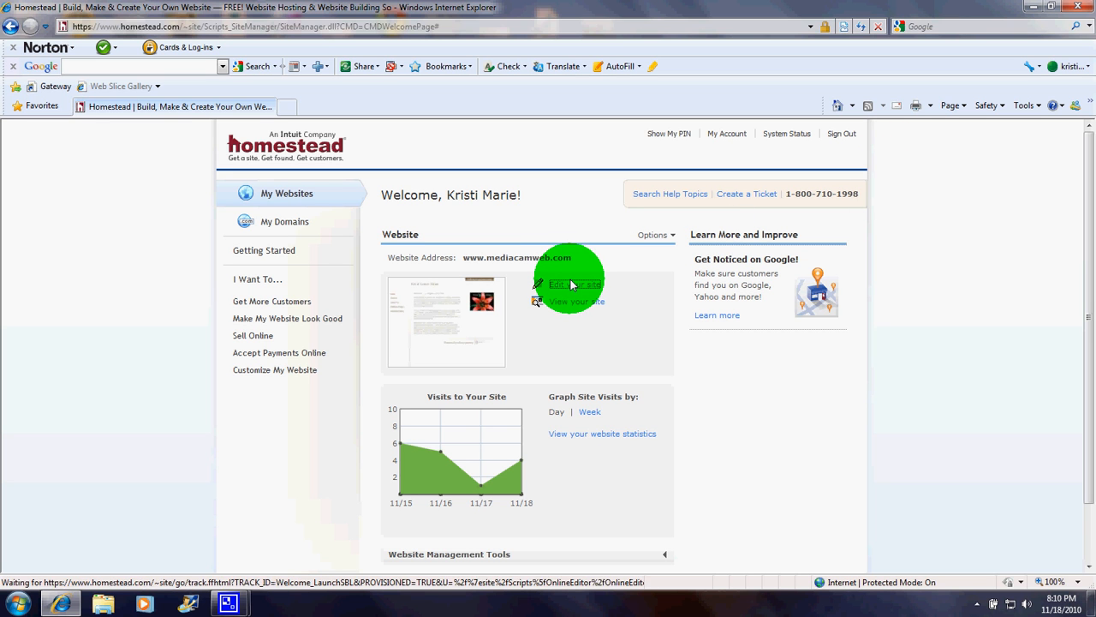
left_click(569, 284)
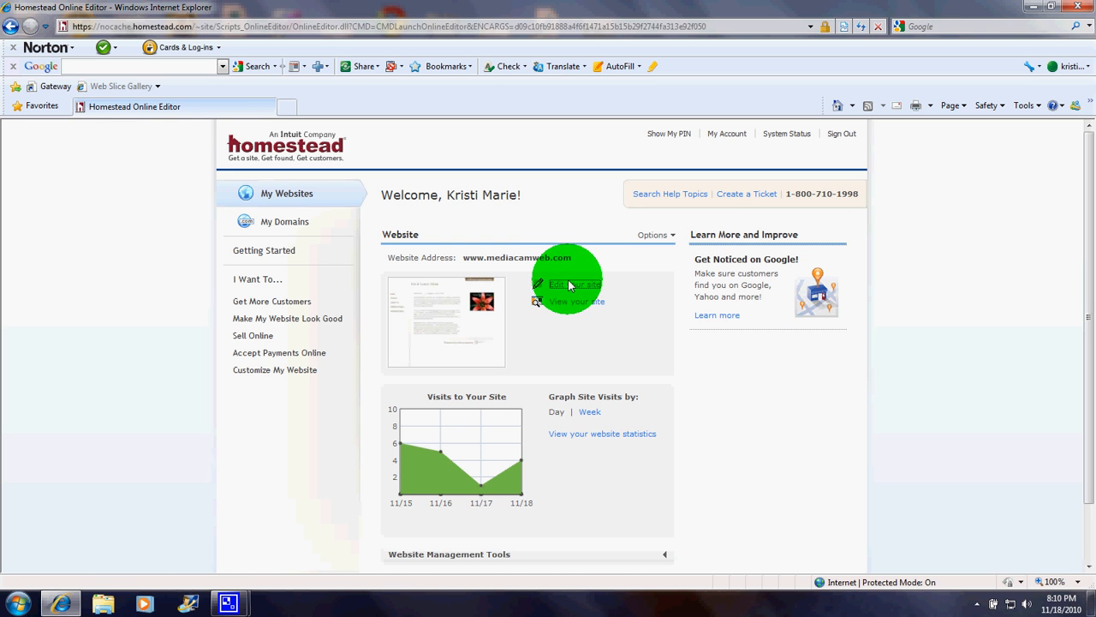
left_click(570, 283)
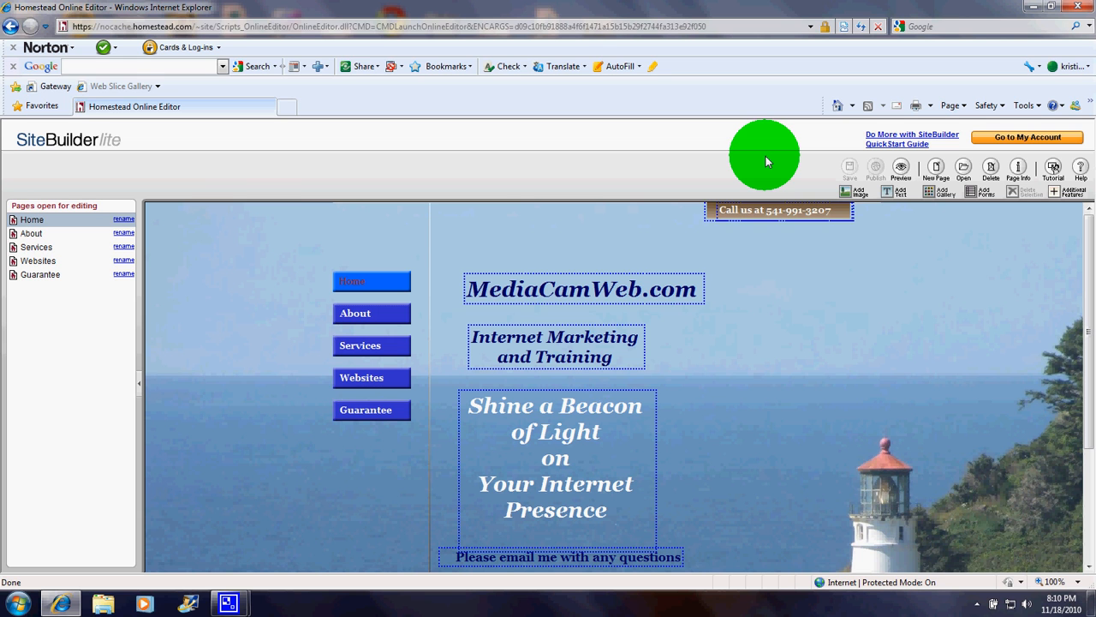
mouse_move(793, 159)
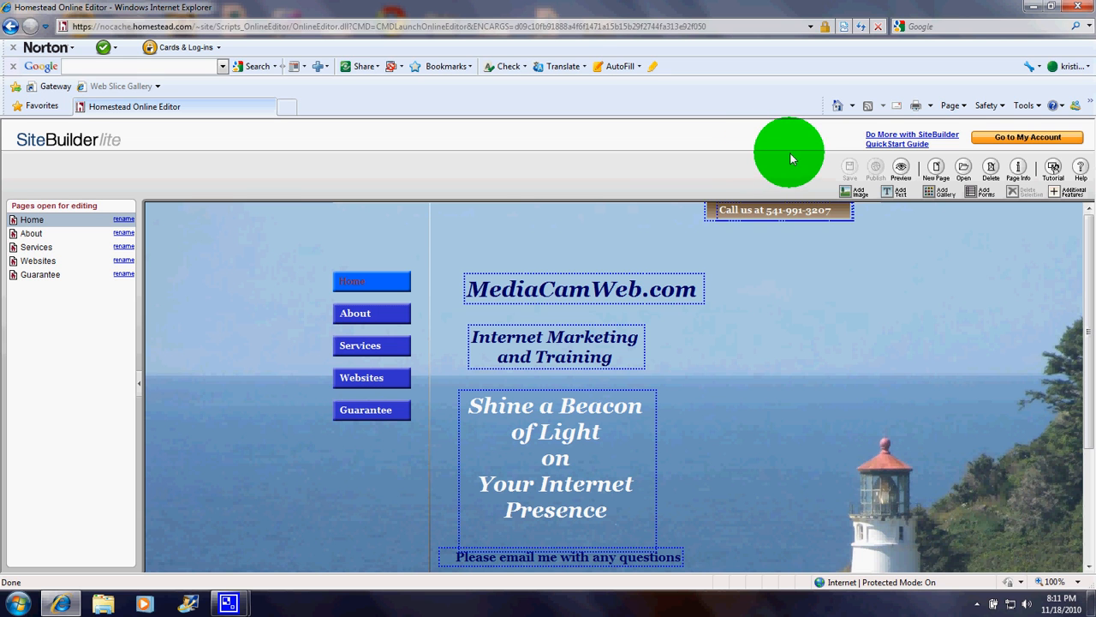
mouse_move(890, 137)
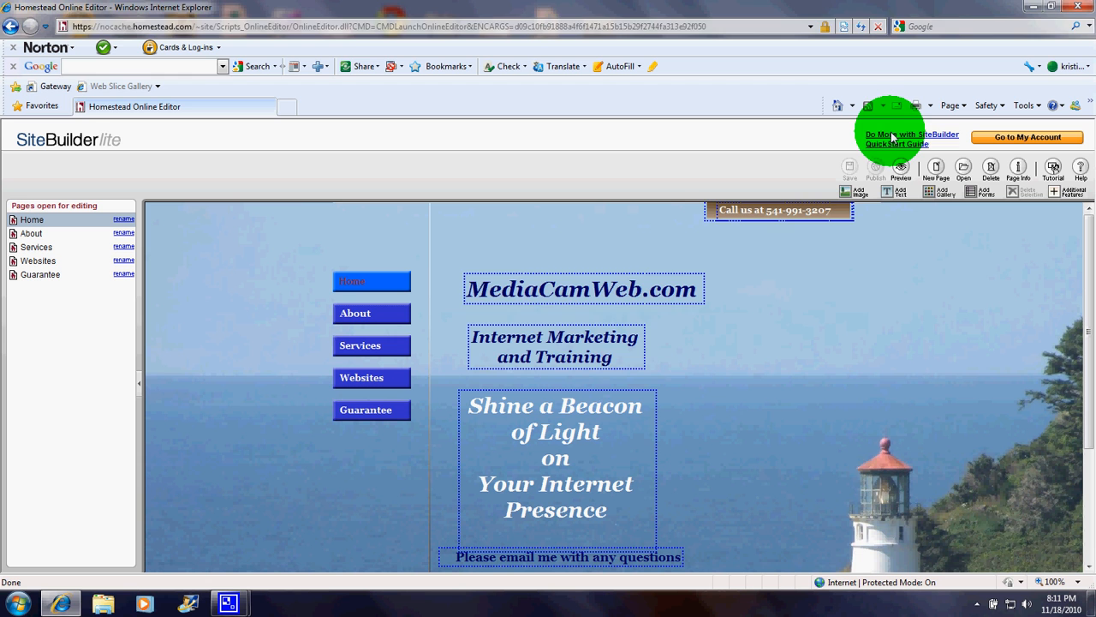
- Launch the full Intuit SiteBuilder with the 'Do More with SiteBuilder' link
left_click(555, 347)
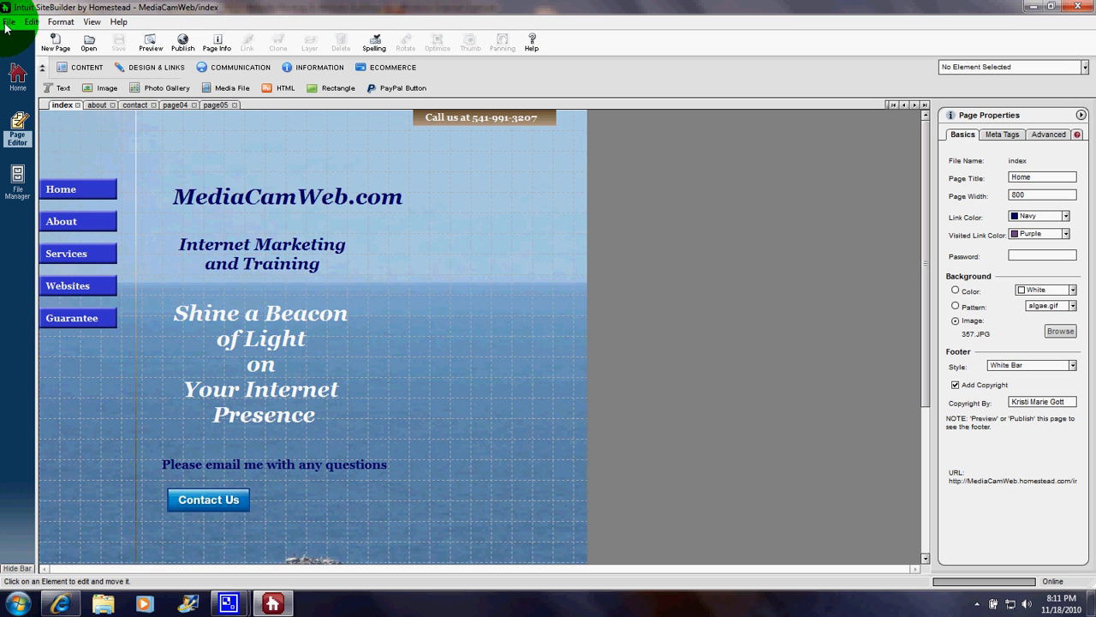
mouse_move(60, 21)
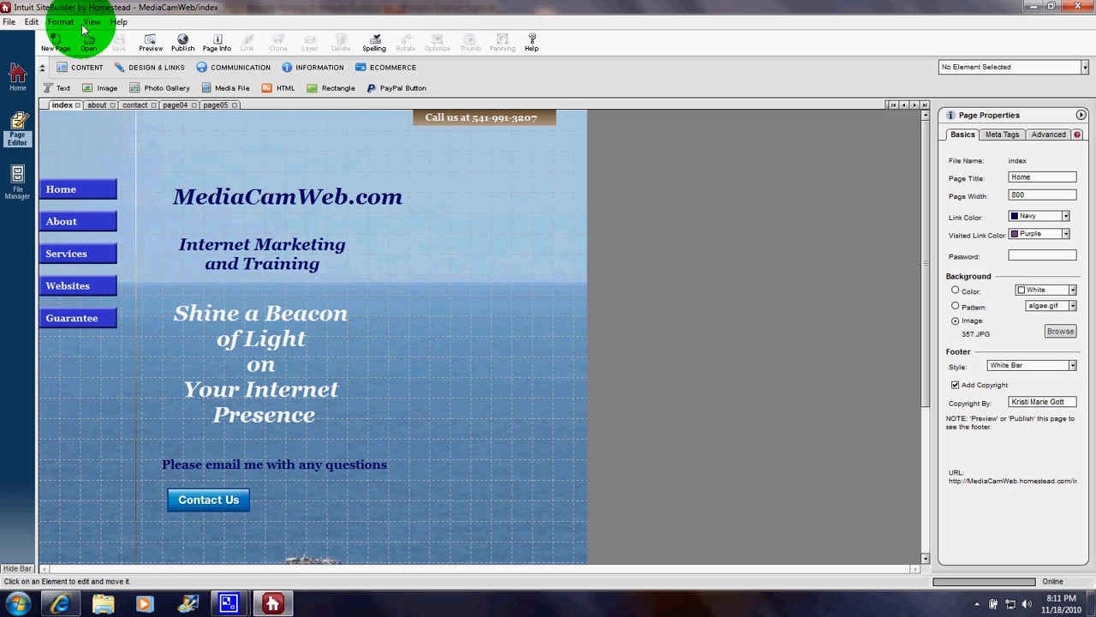
mouse_move(120, 26)
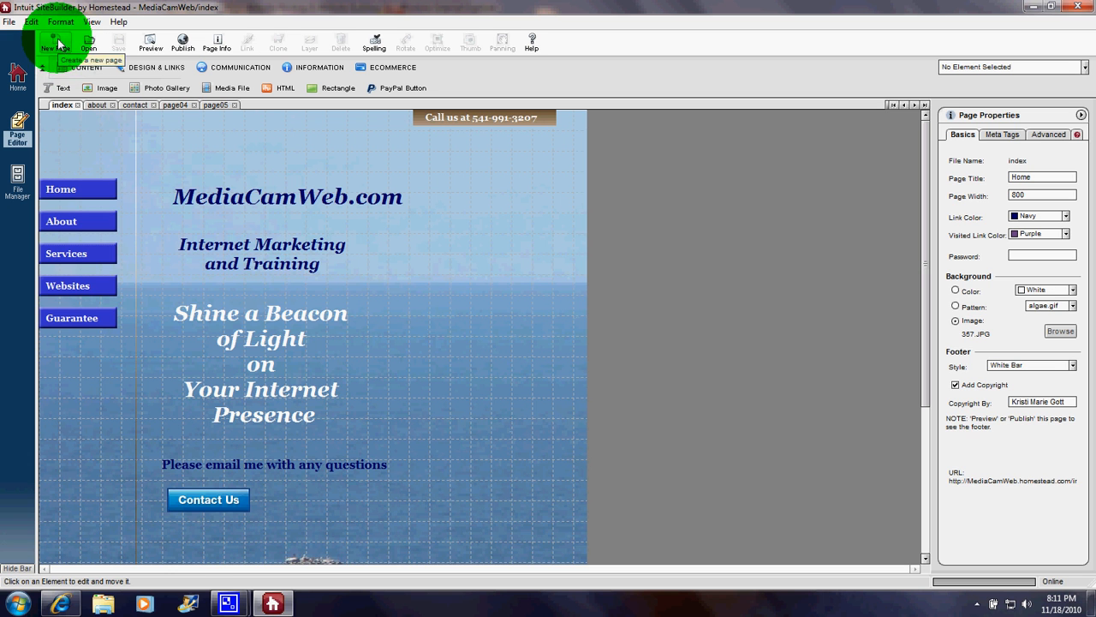
mouse_move(117, 43)
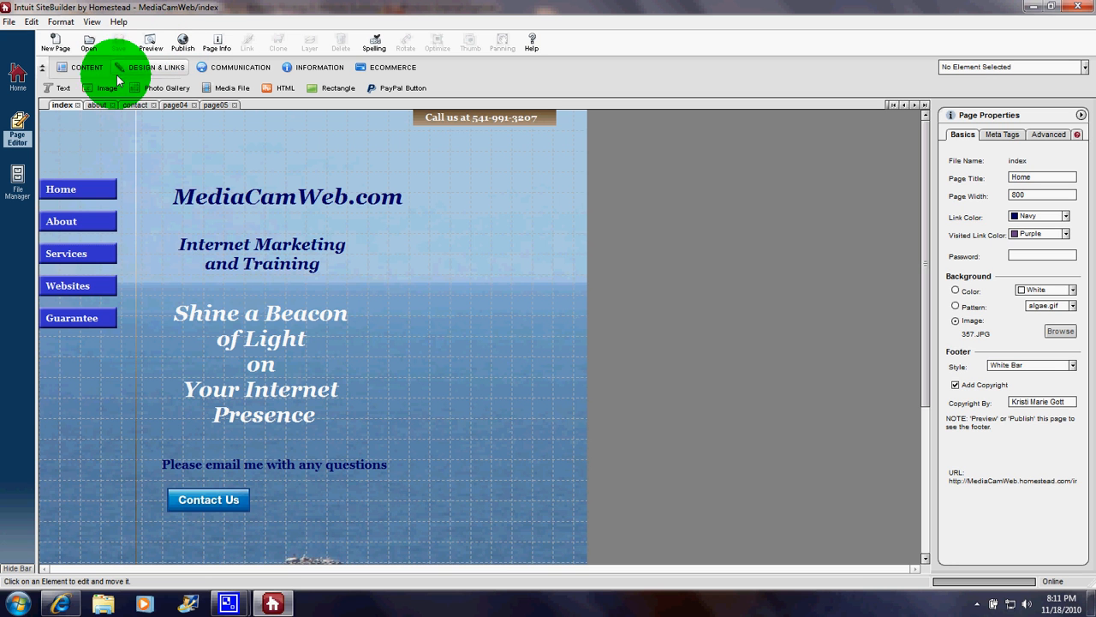
mouse_move(107, 87)
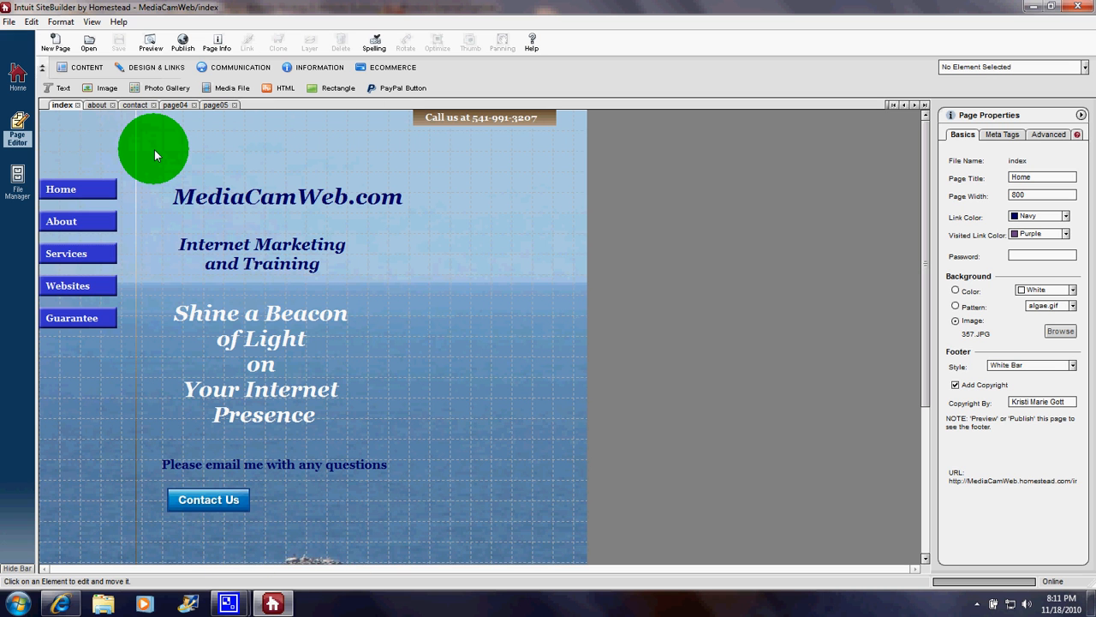
mouse_move(370, 218)
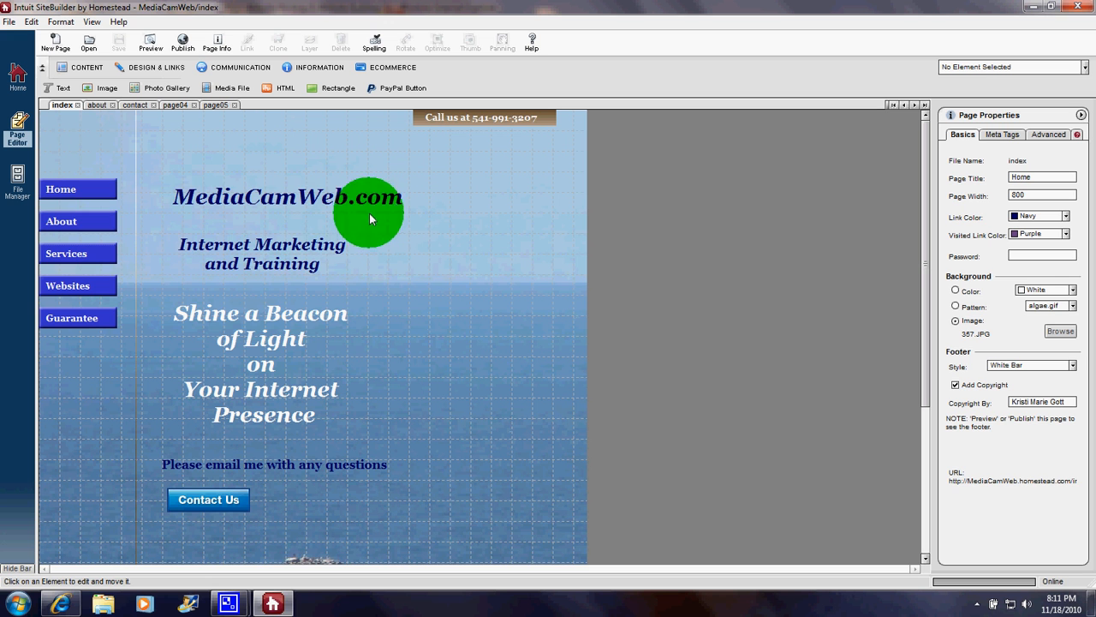
mouse_move(377, 197)
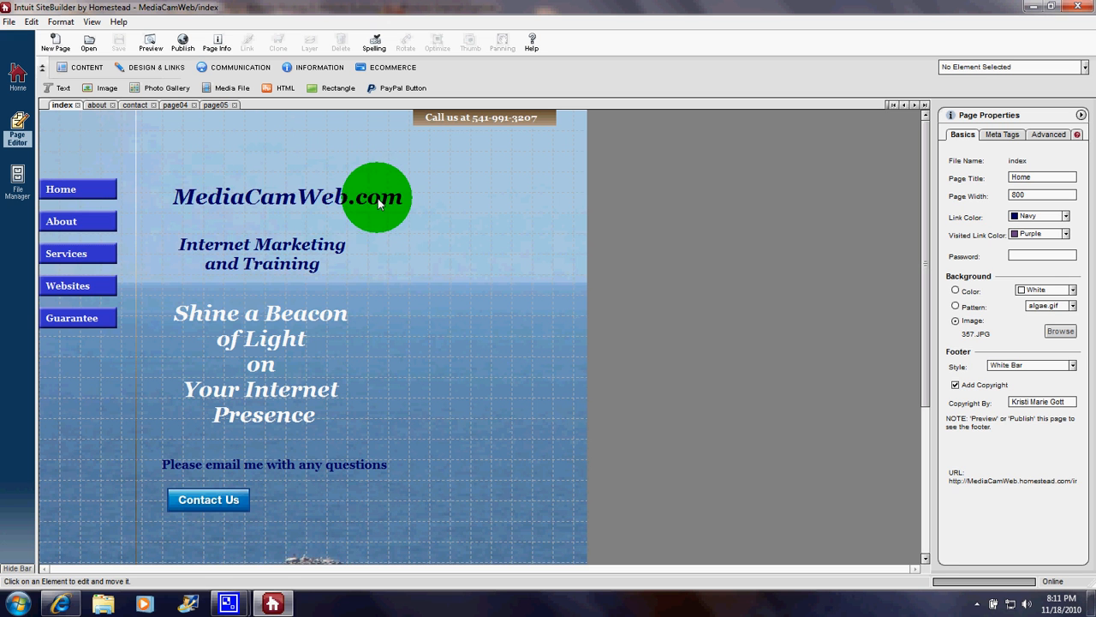
- Drag the MediaCamWeb.com title around, dropping it top-left above the tagline
left_click(287, 196)
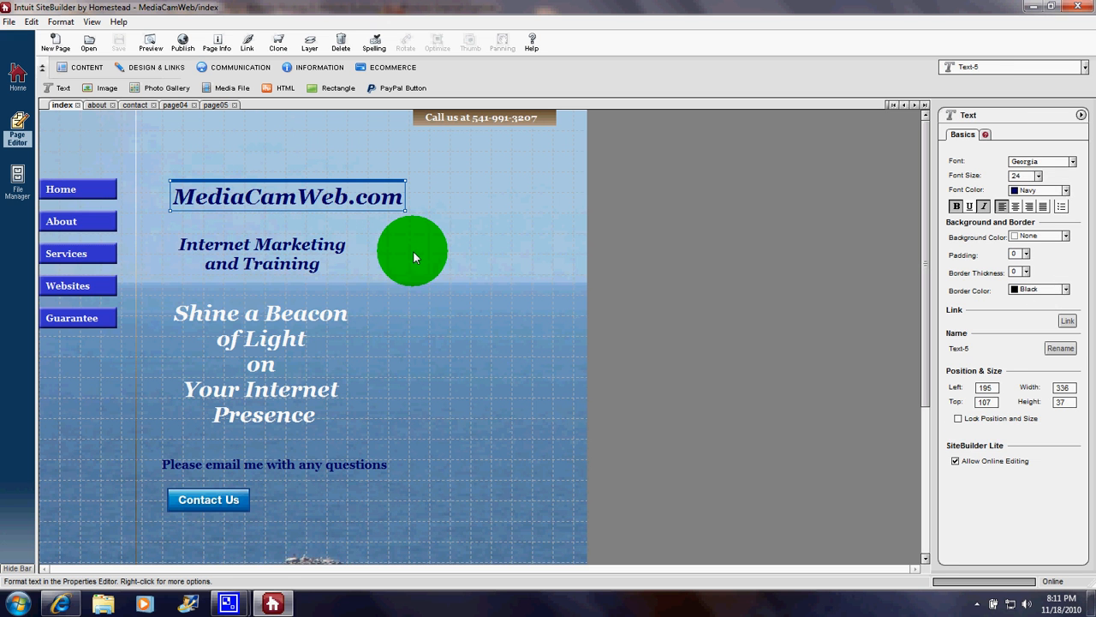
left_click_drag(411, 251, 451, 203)
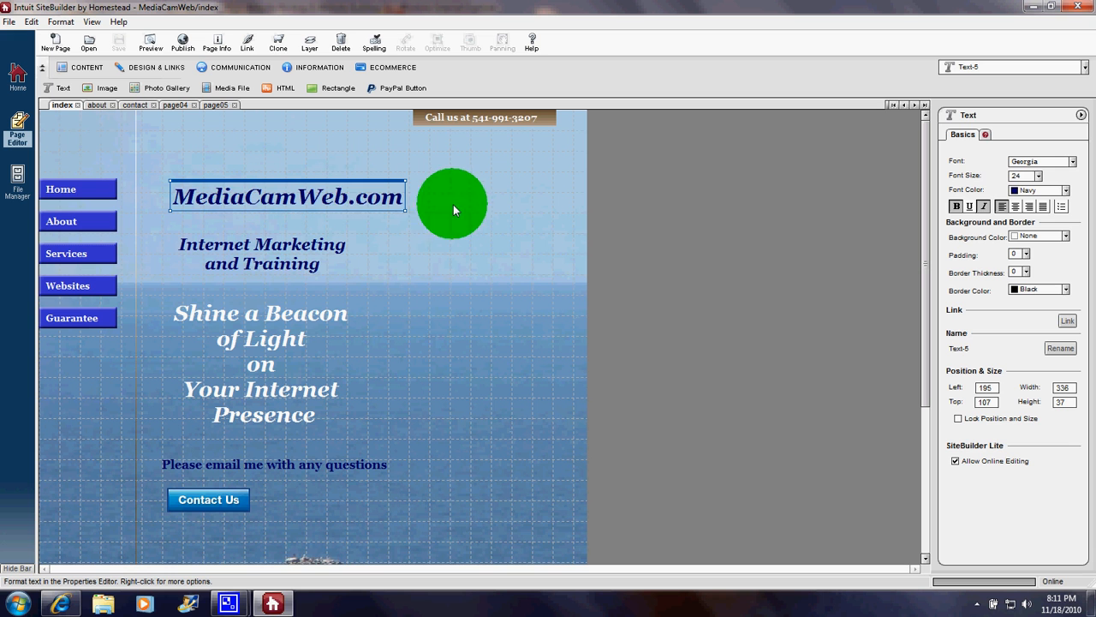
left_click_drag(453, 203, 355, 178)
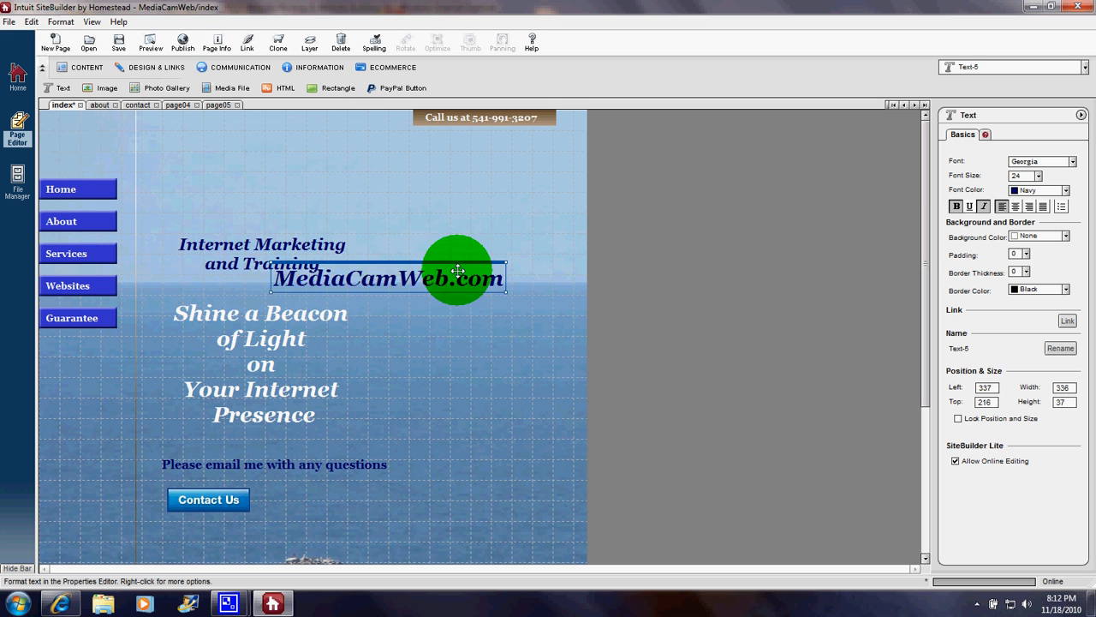
left_click_drag(458, 270, 383, 403)
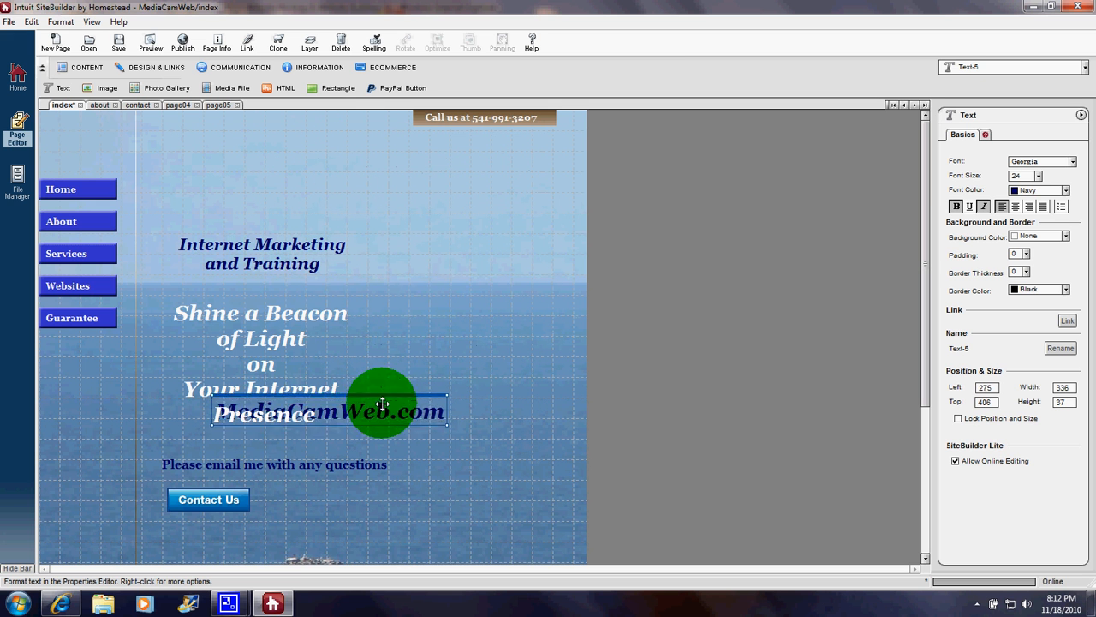
left_click_drag(383, 404, 341, 177)
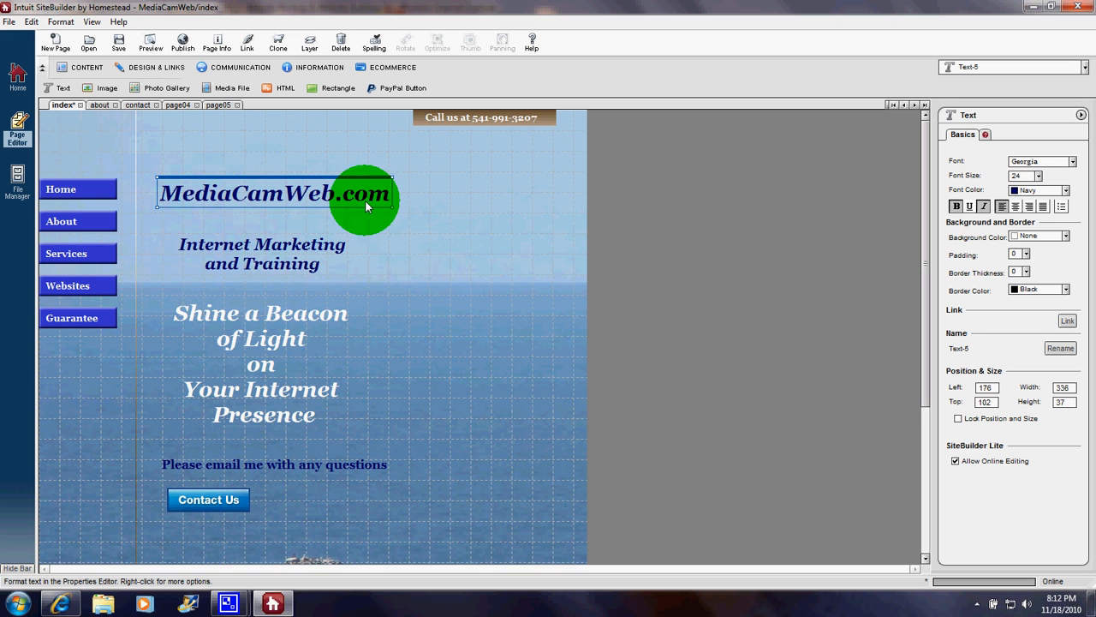
mouse_move(902, 185)
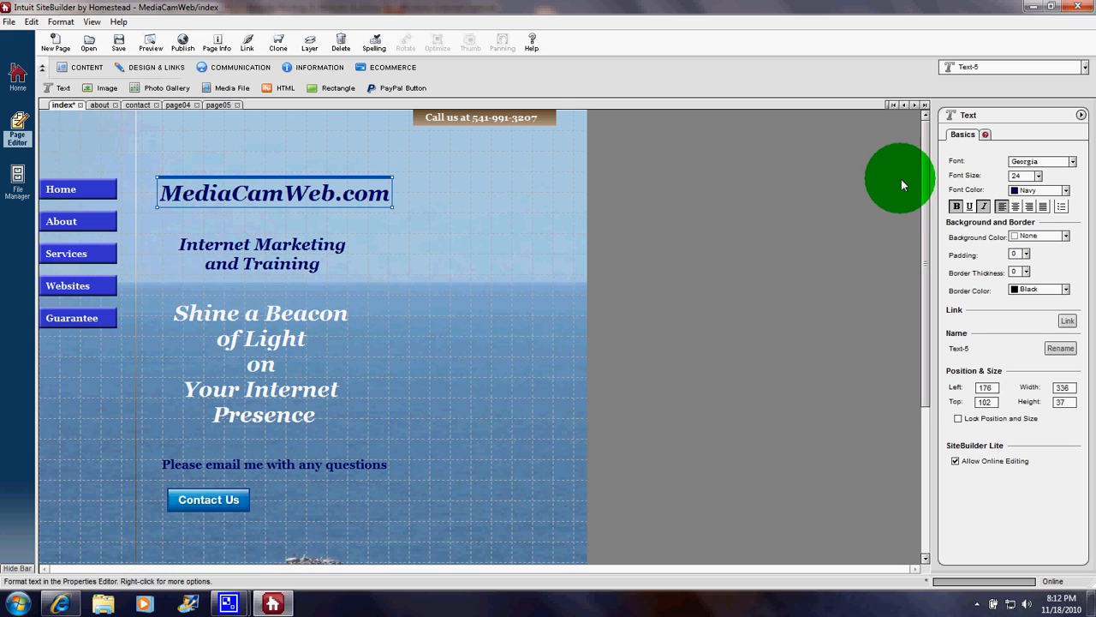
mouse_move(966, 173)
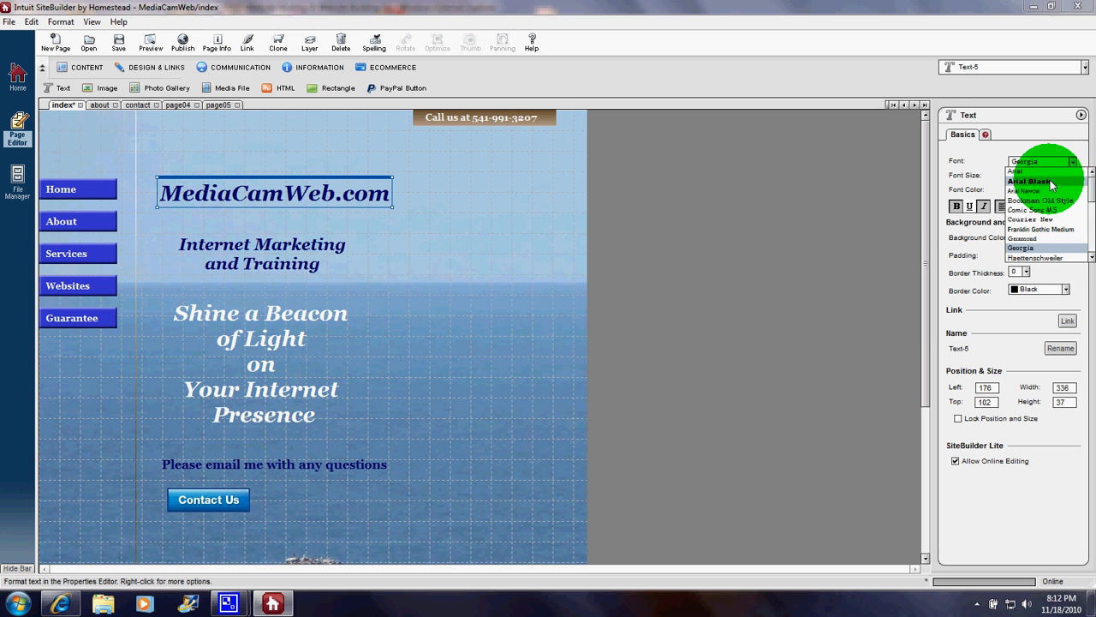
- Try Arial Black on the MediaCamWeb.com title, then switch it back to Georgia
left_click(1030, 182)
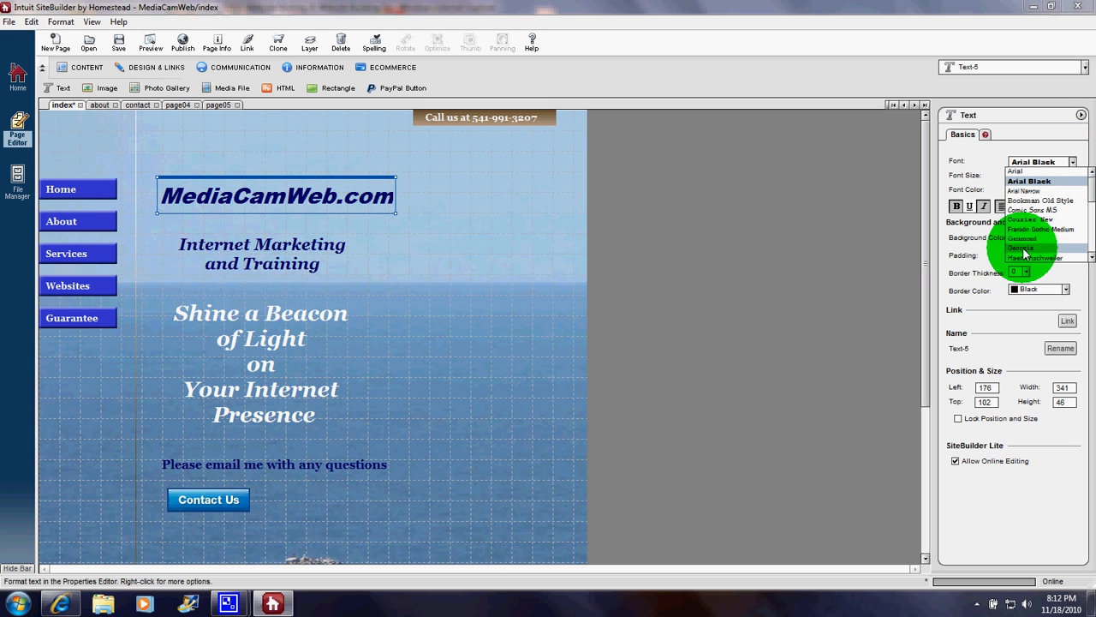
left_click(1022, 248)
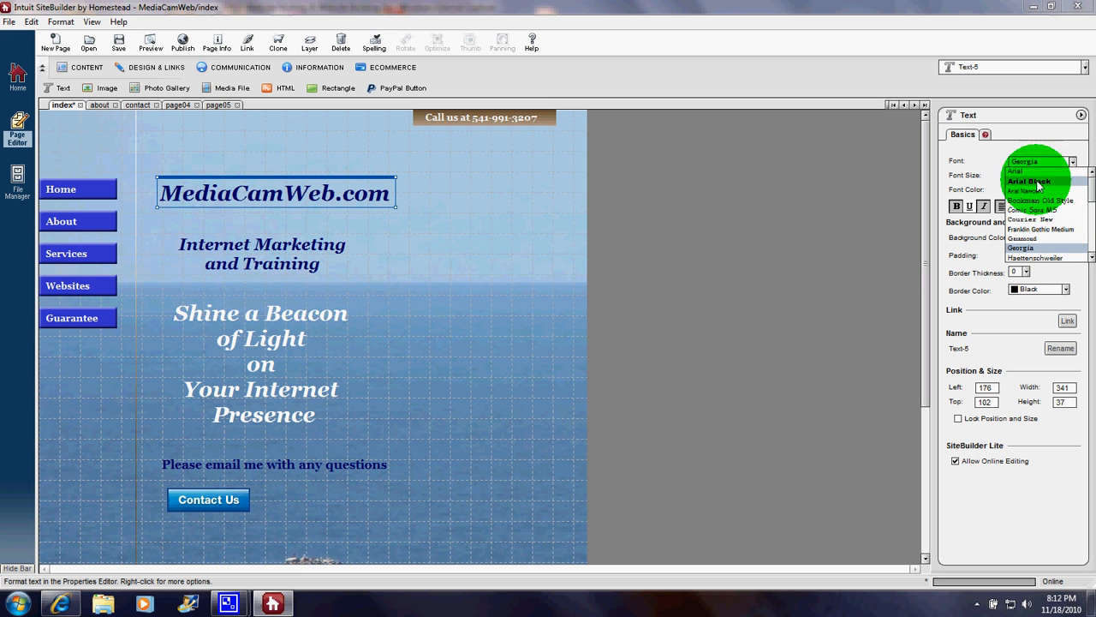
scroll("down", 3)
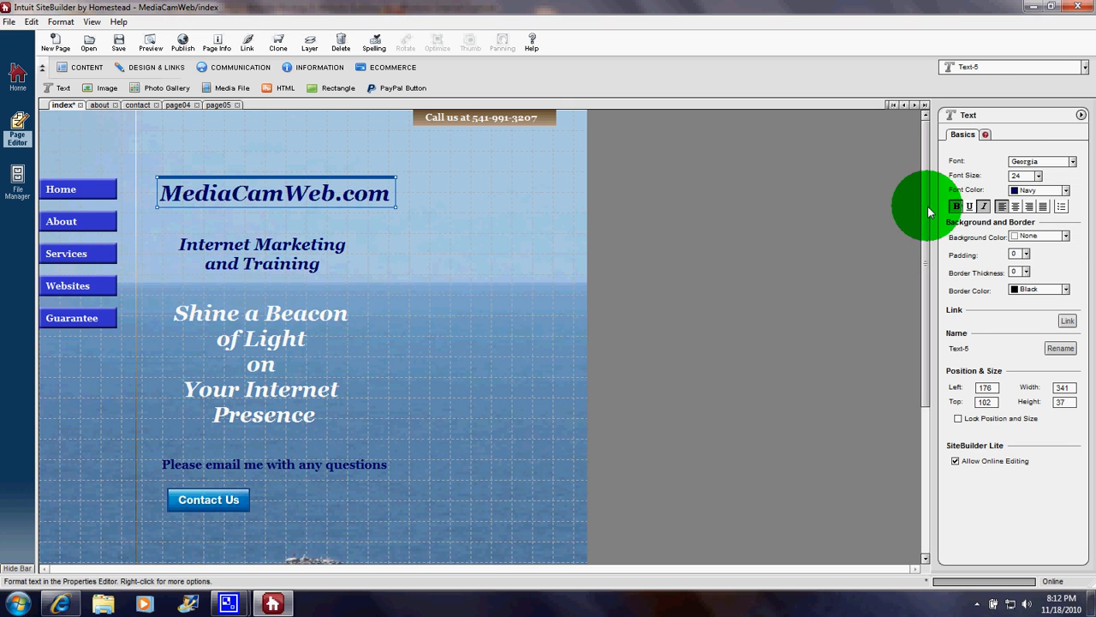
mouse_move(457, 210)
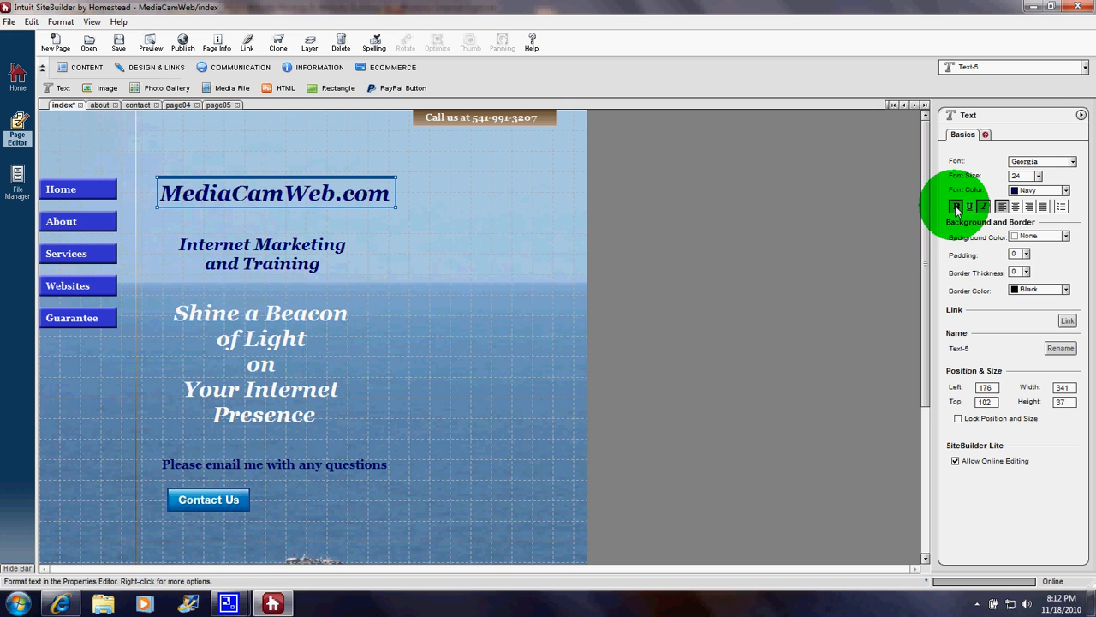
left_click(956, 206)
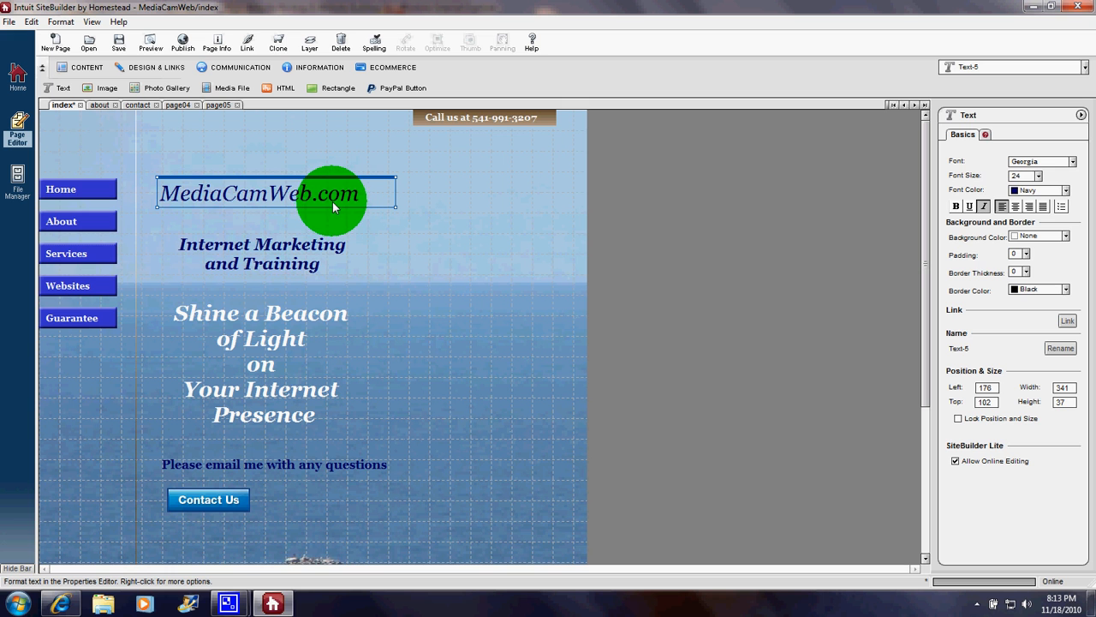
mouse_move(364, 206)
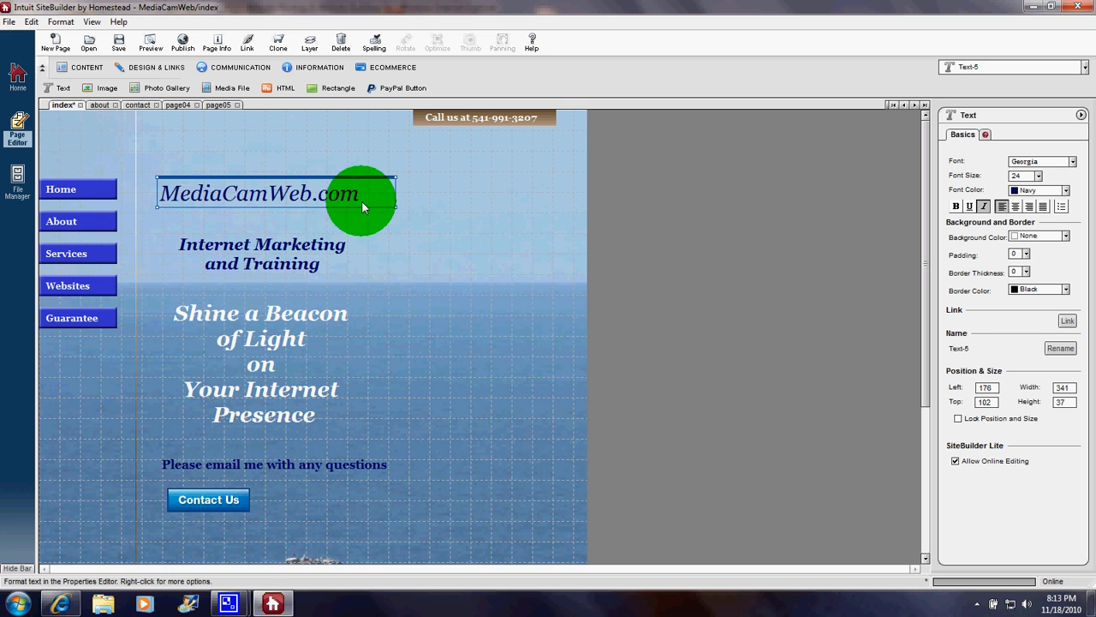
mouse_move(892, 205)
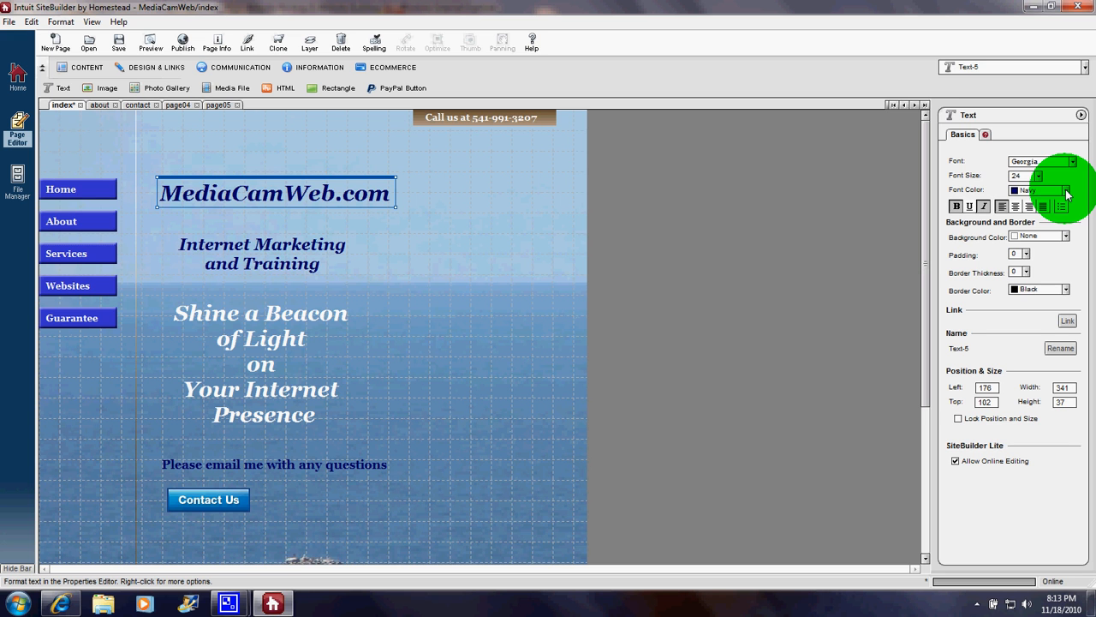
- Set the MediaCamWeb.com title text colour to Black
left_click(1066, 191)
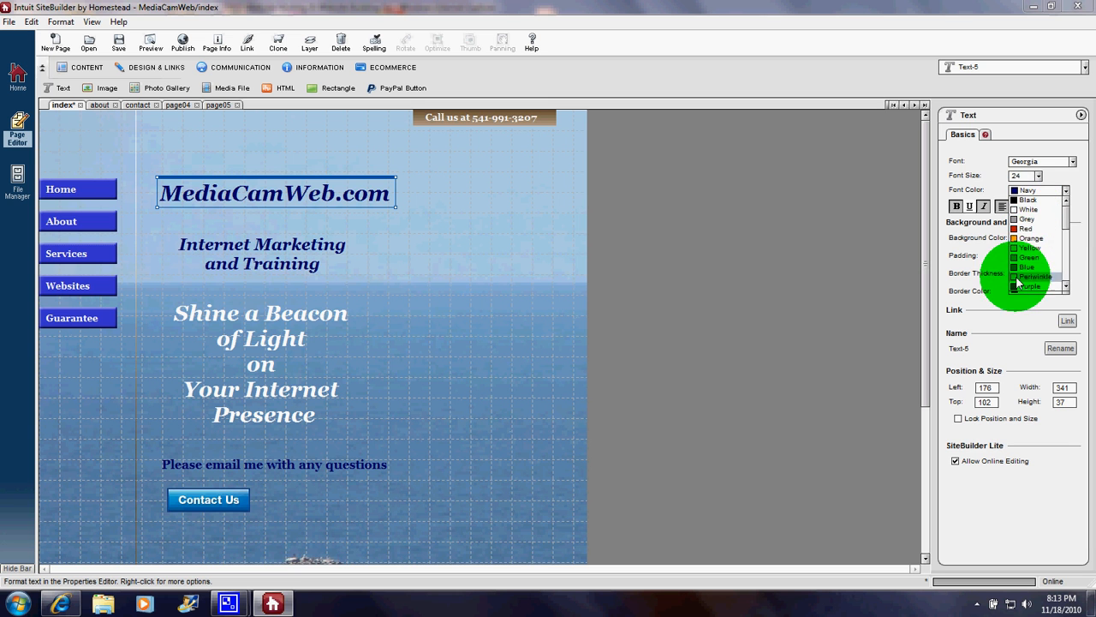
scroll("down", 3)
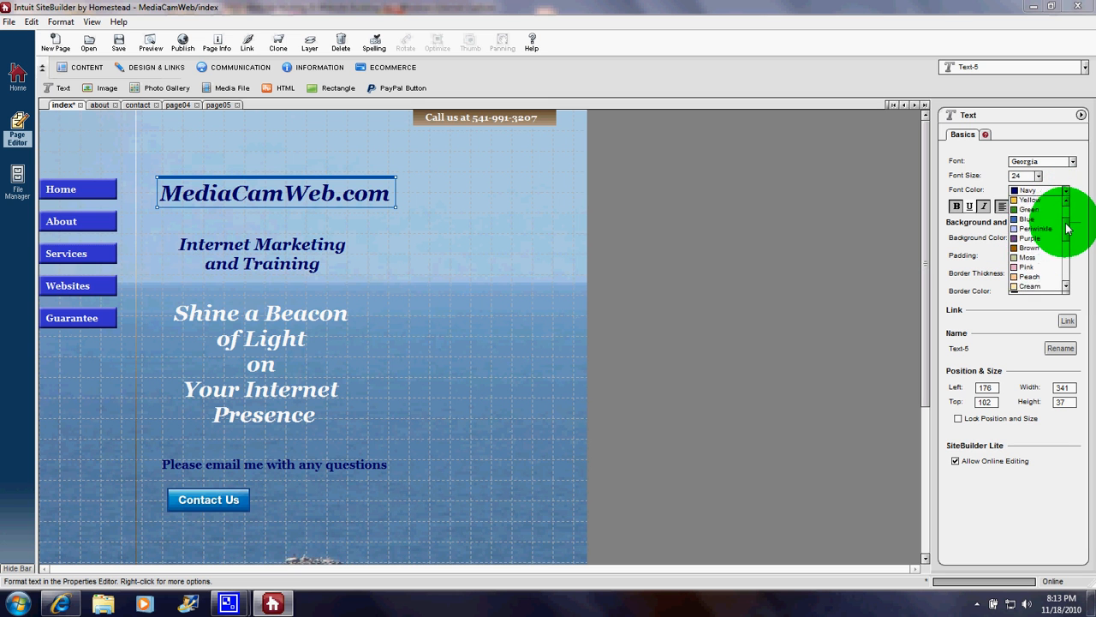
scroll("down", 3)
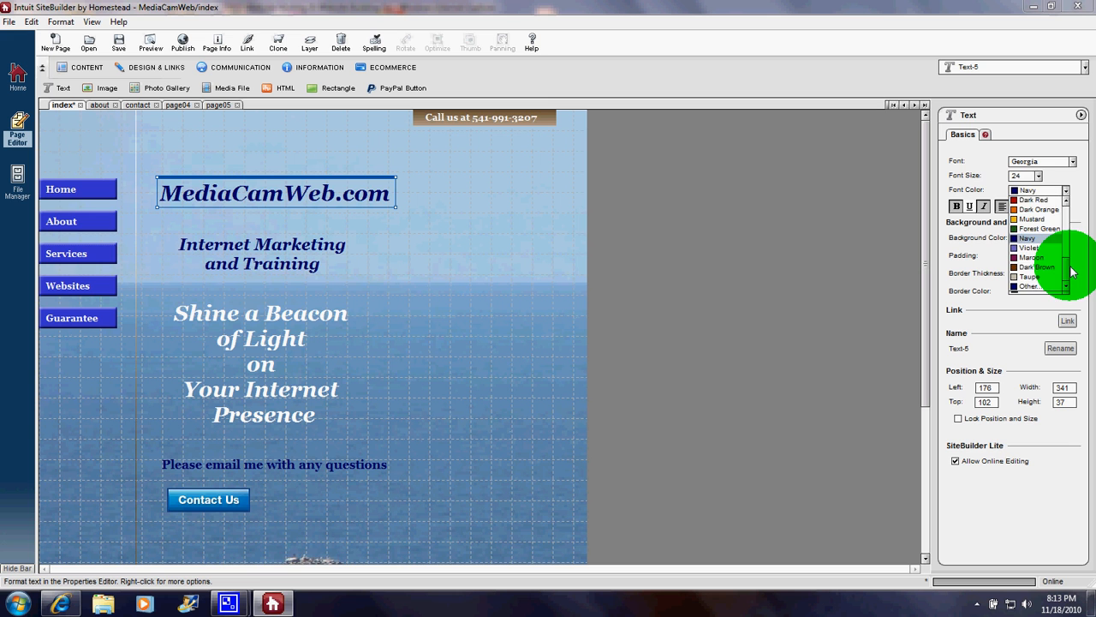
scroll("up", 3)
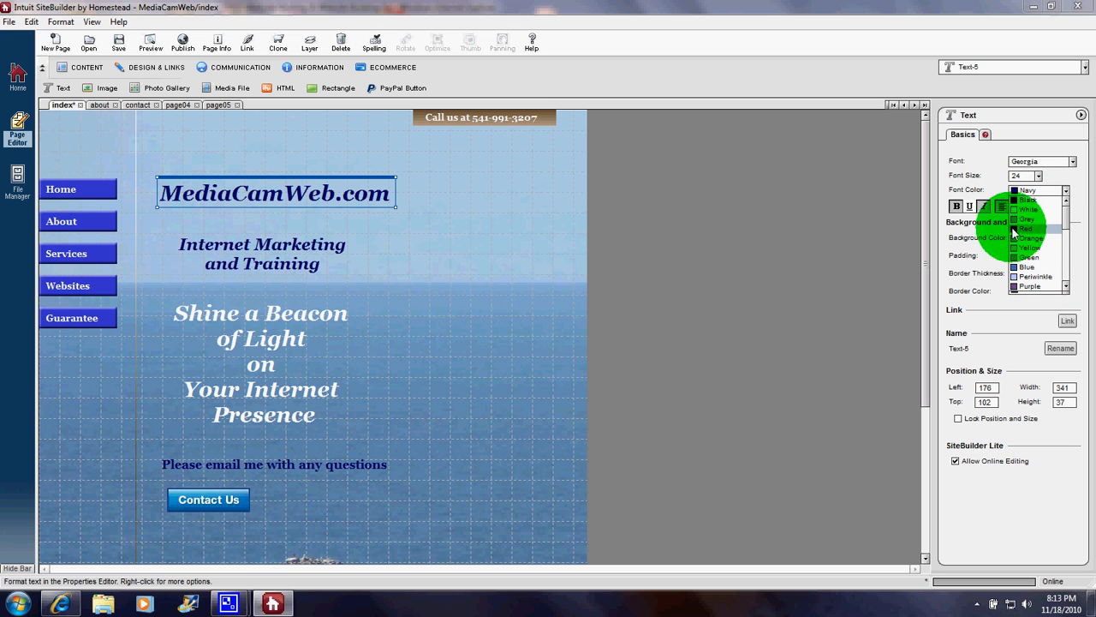
left_click(1026, 229)
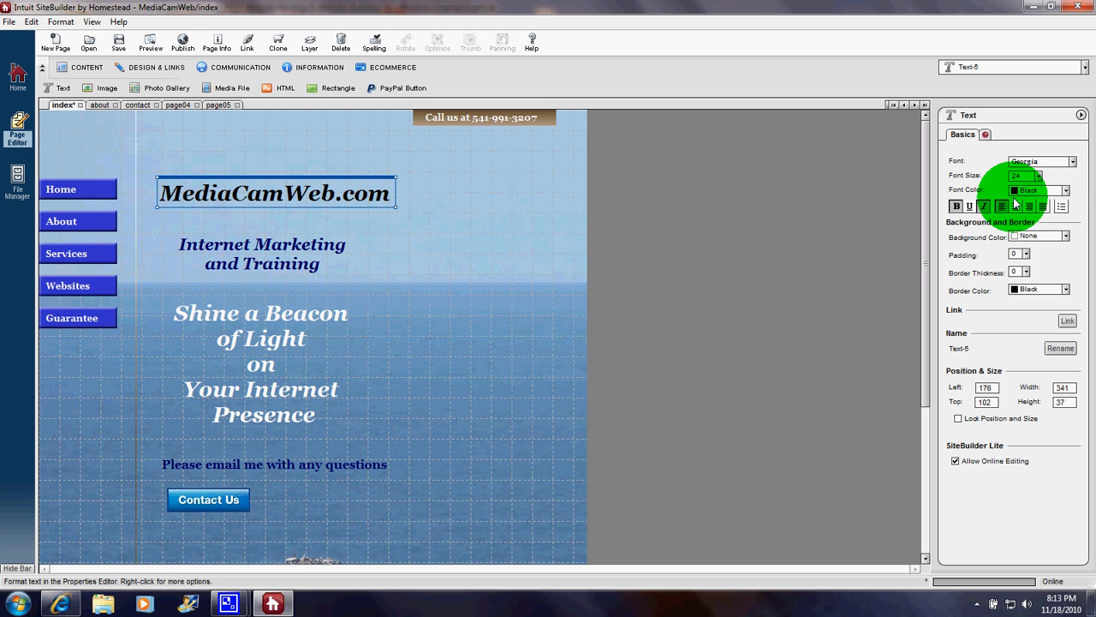
mouse_move(1051, 198)
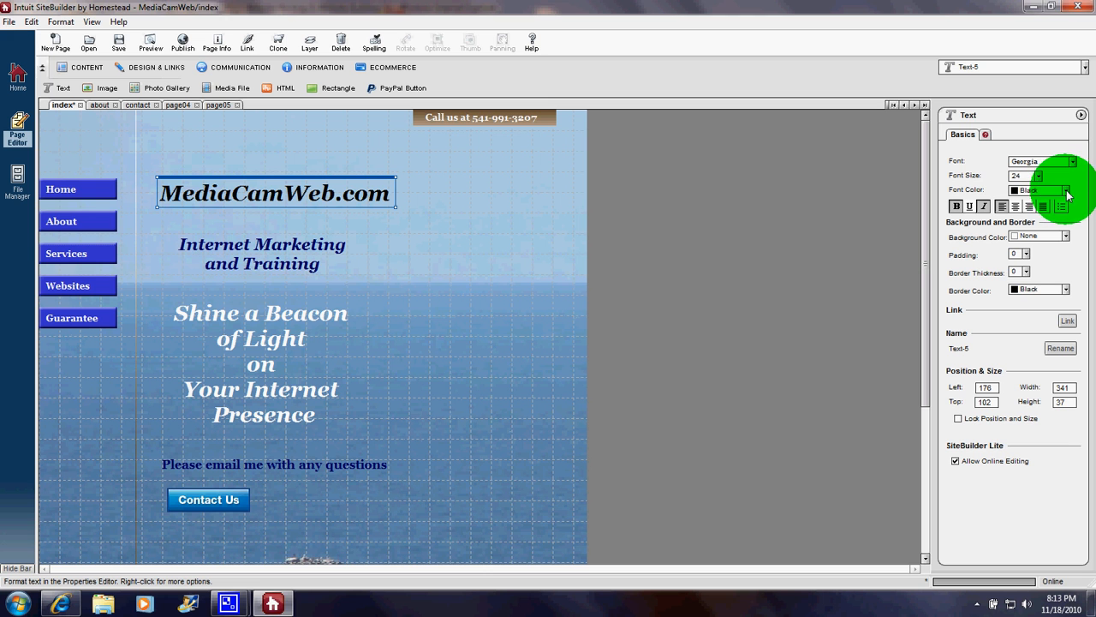
- Change the title colour back to Navy and deselect it
left_click(1065, 190)
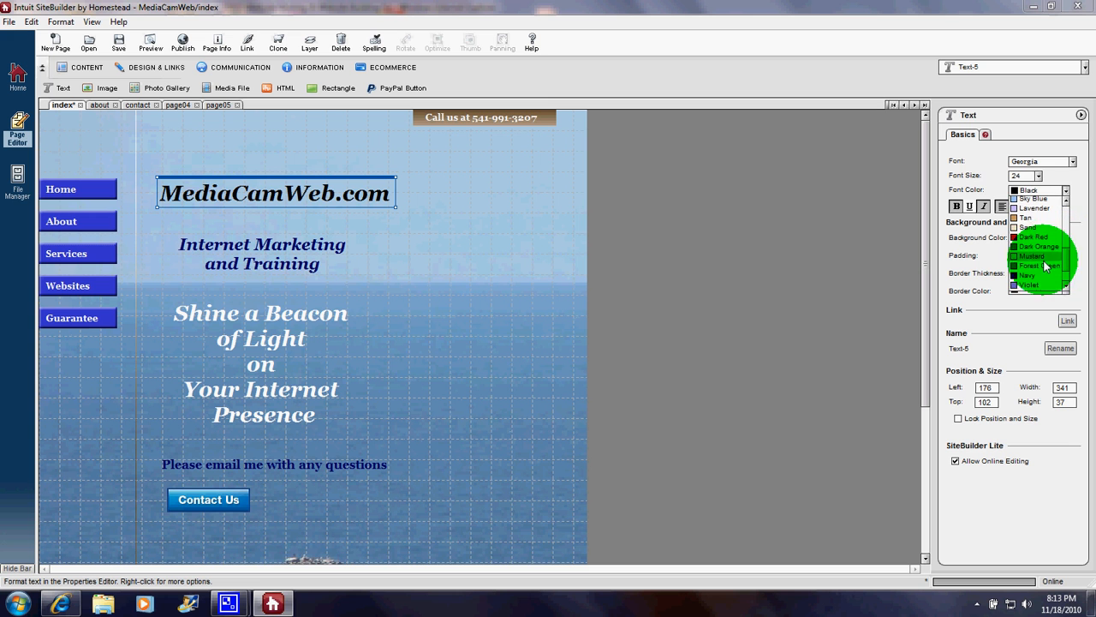
left_click(1026, 274)
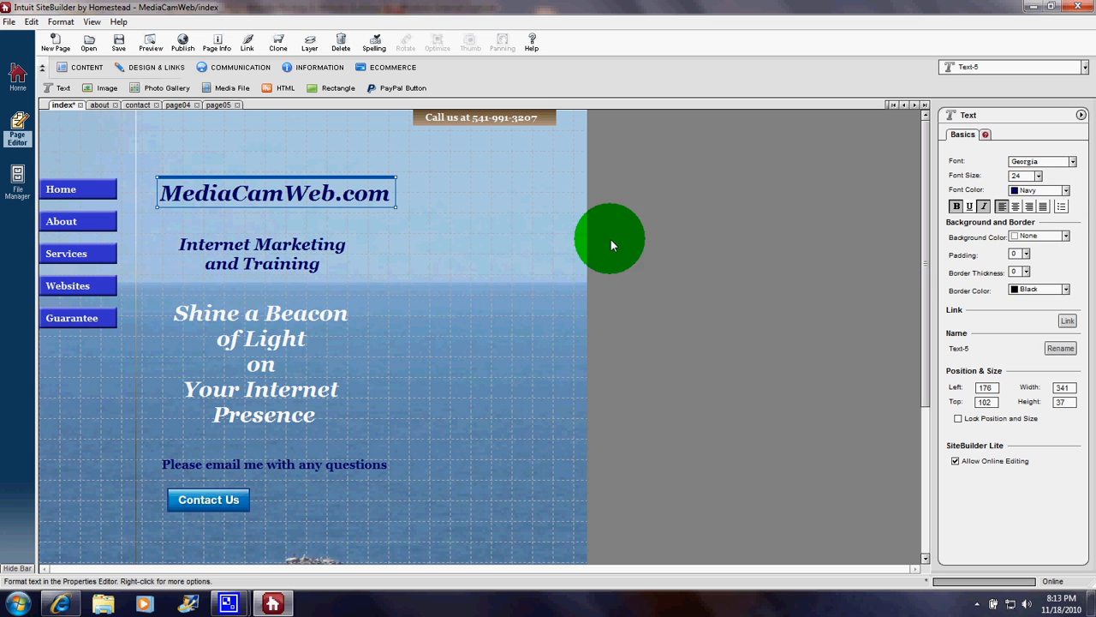
left_click(509, 227)
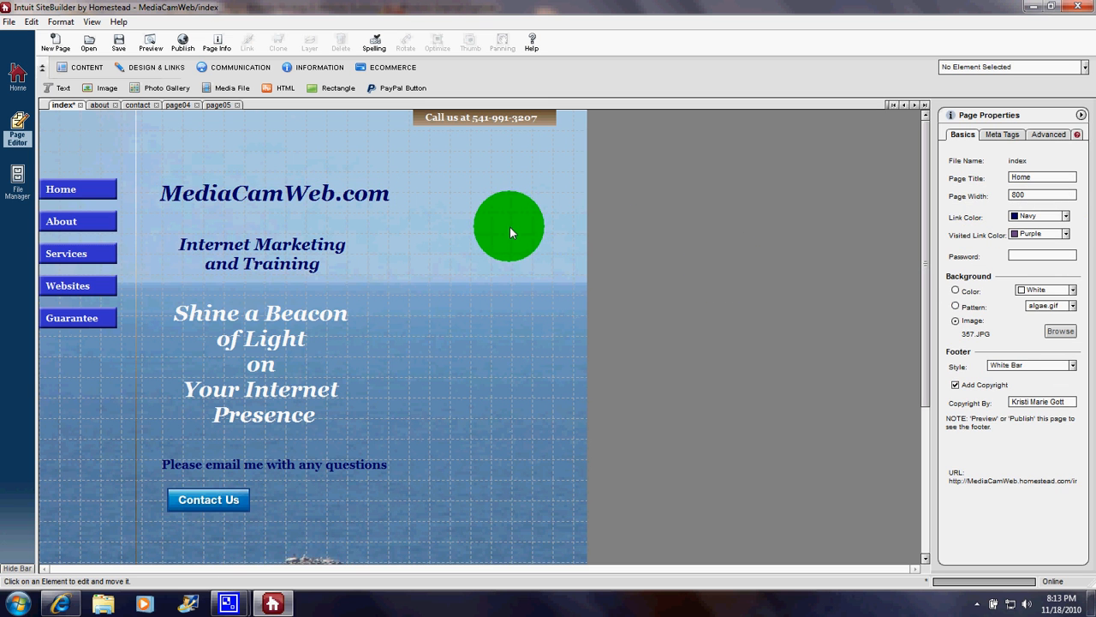
left_click_drag(508, 226, 383, 178)
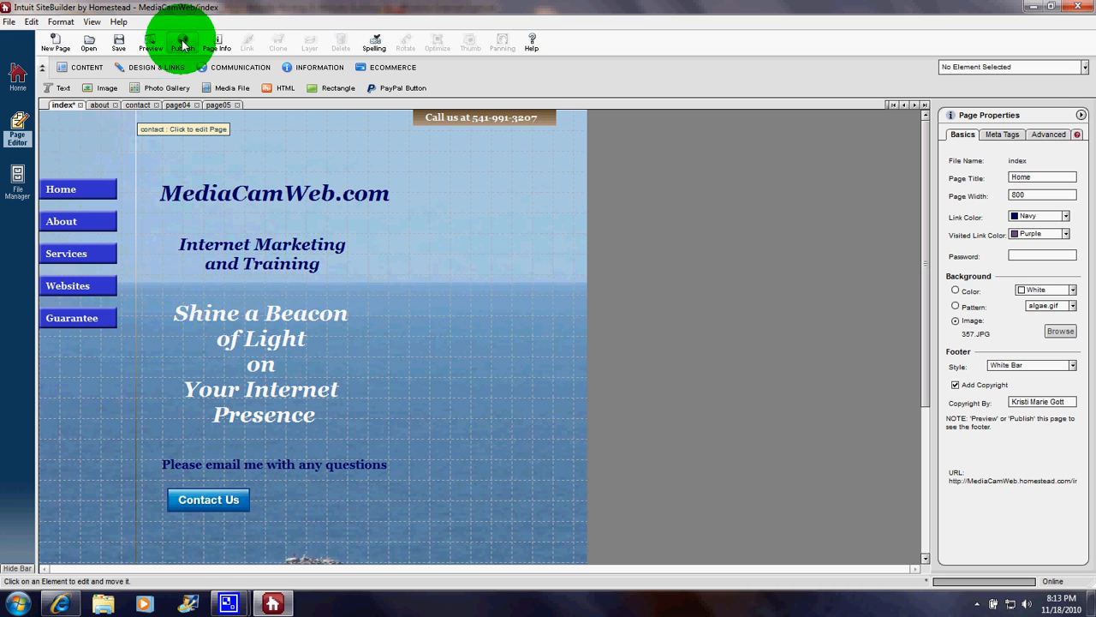
mouse_move(627, 345)
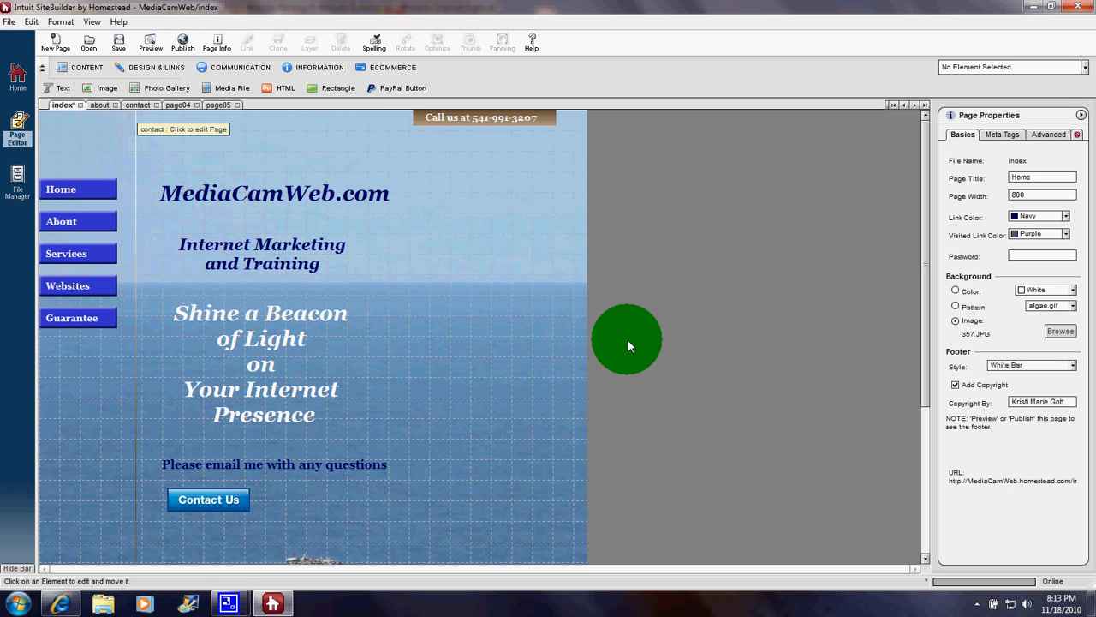
mouse_move(229, 604)
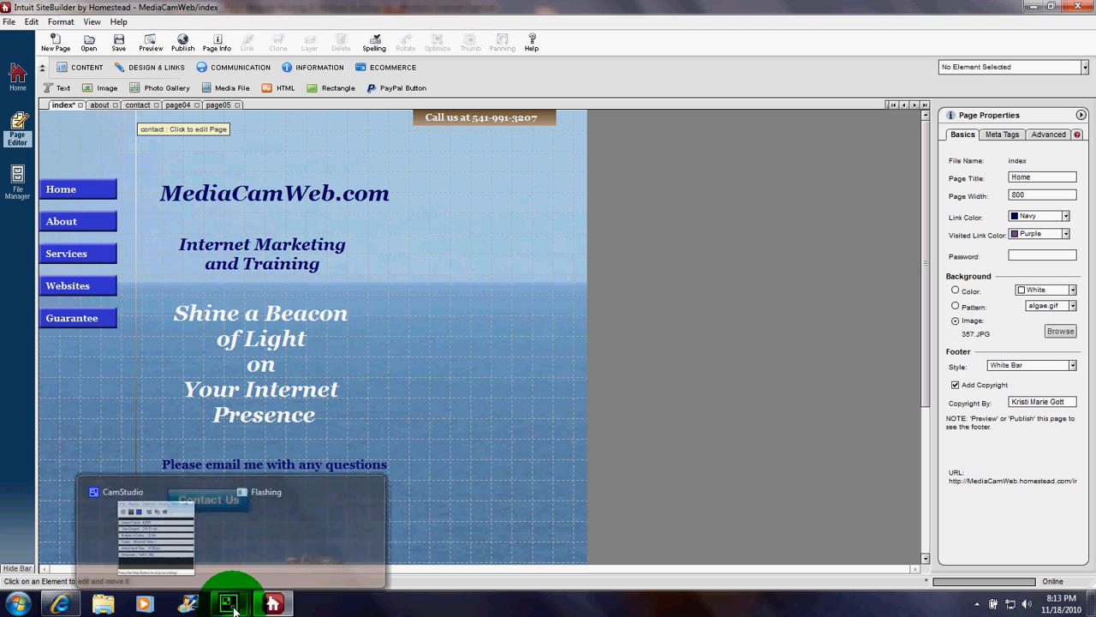